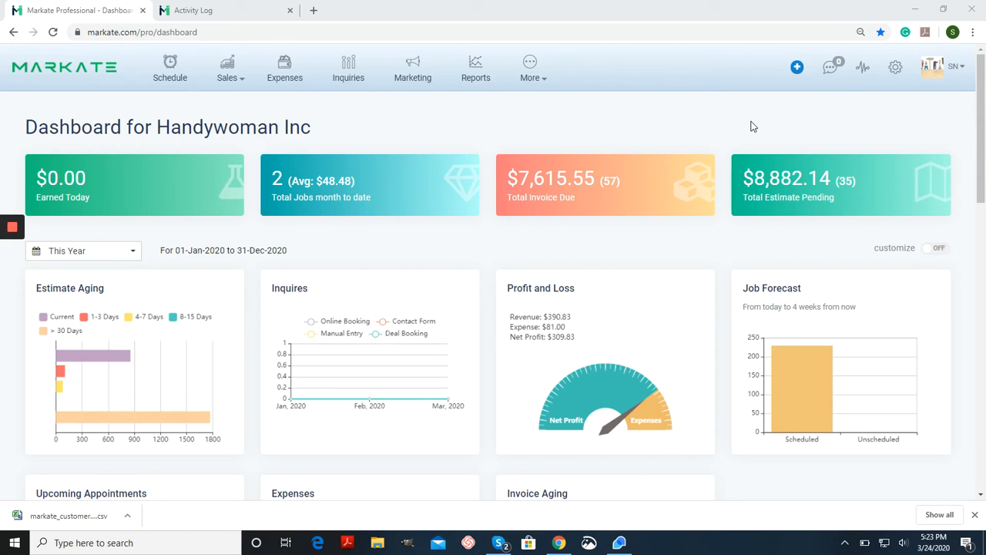
mouse_move(866, 91)
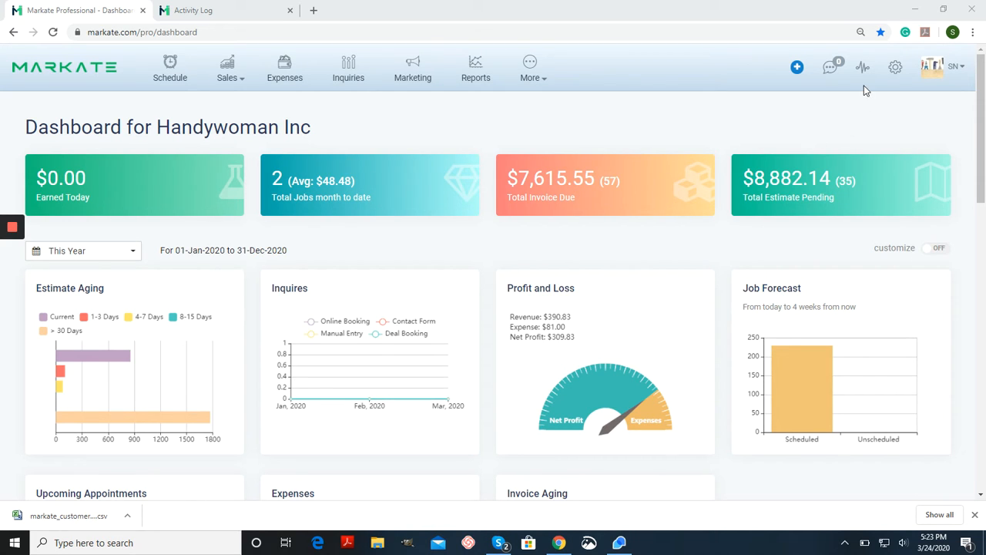
mouse_move(863, 67)
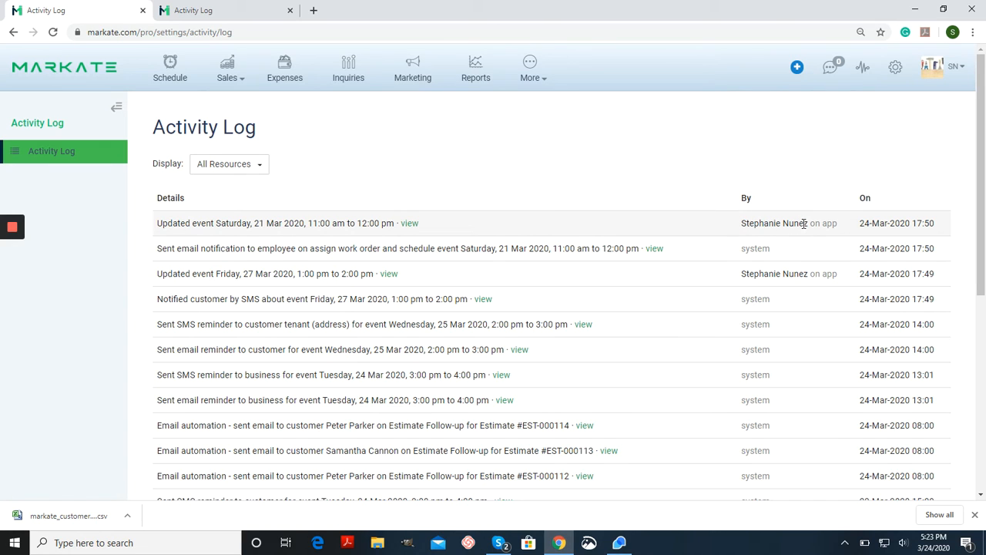
mouse_move(838, 240)
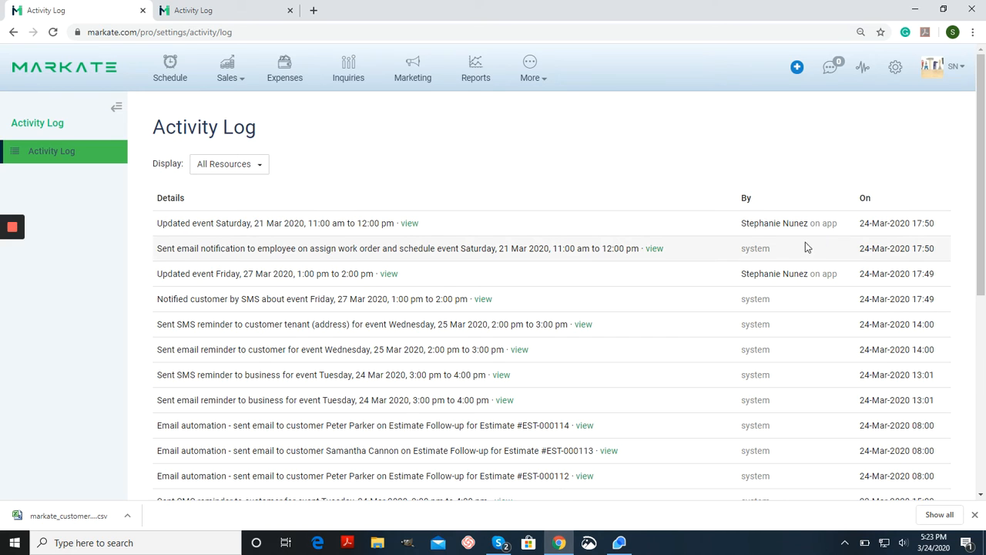
mouse_move(811, 259)
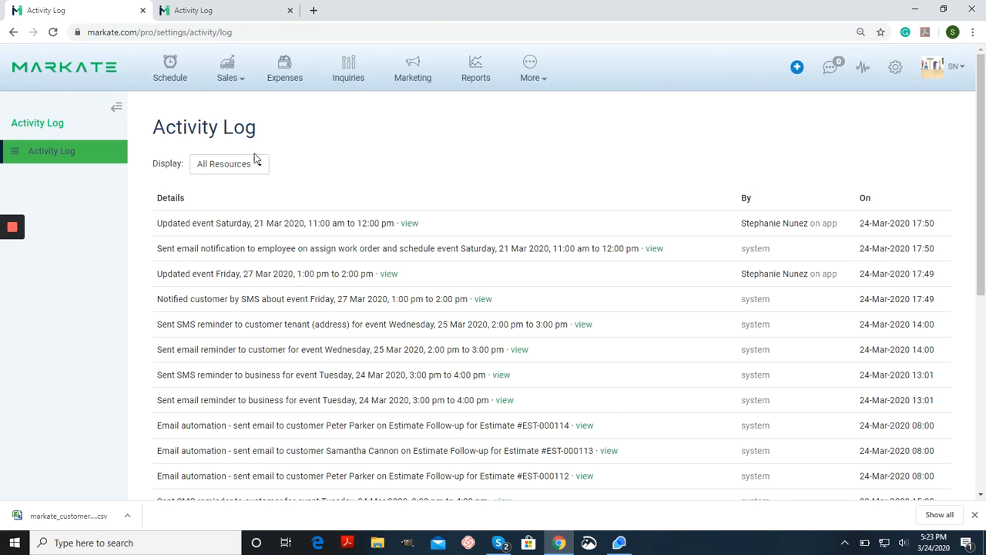
Reveal the Display resource-type list (Customer, Estimate, Event, Invoice, automations).
click(228, 163)
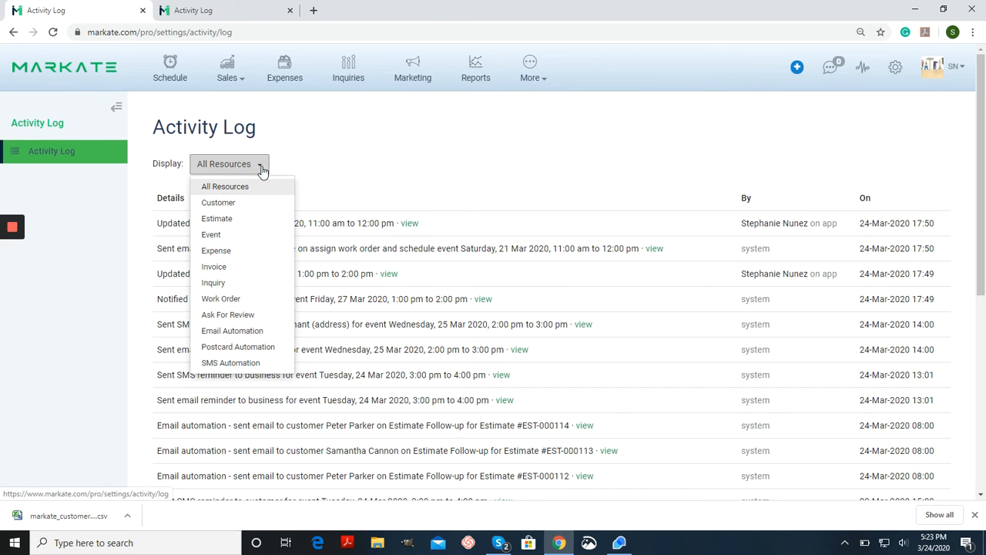
Filter the Activity Log to show only Estimate entries.
click(216, 219)
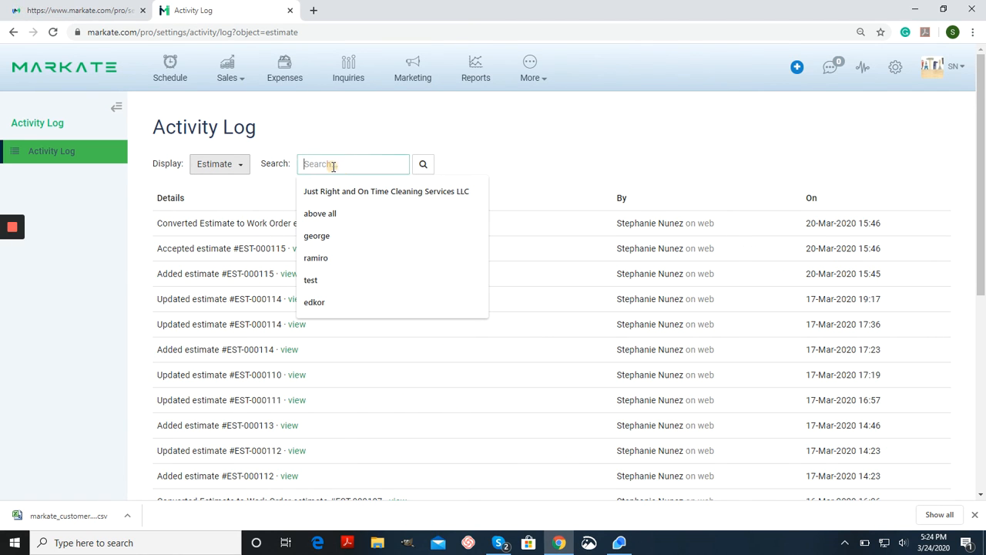
click(373, 298)
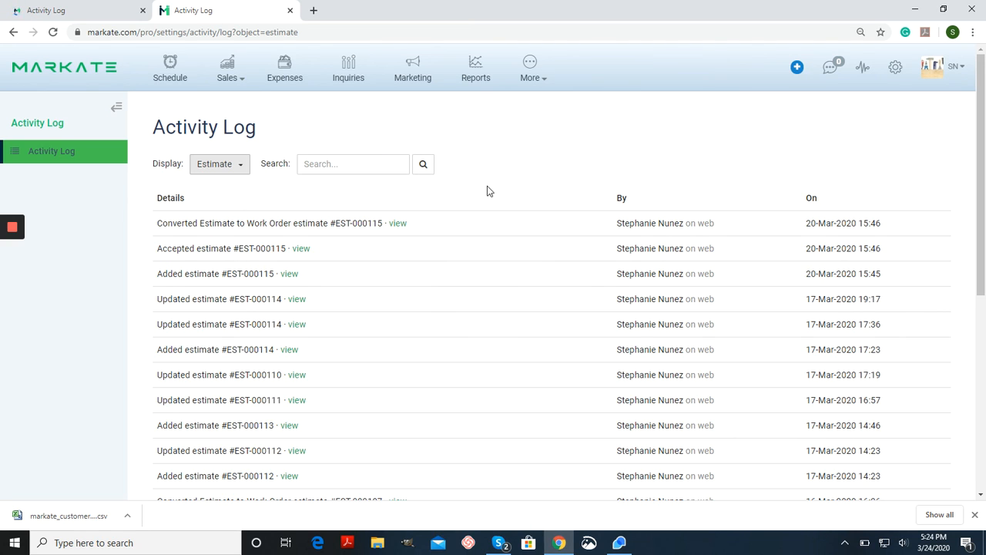
mouse_move(478, 188)
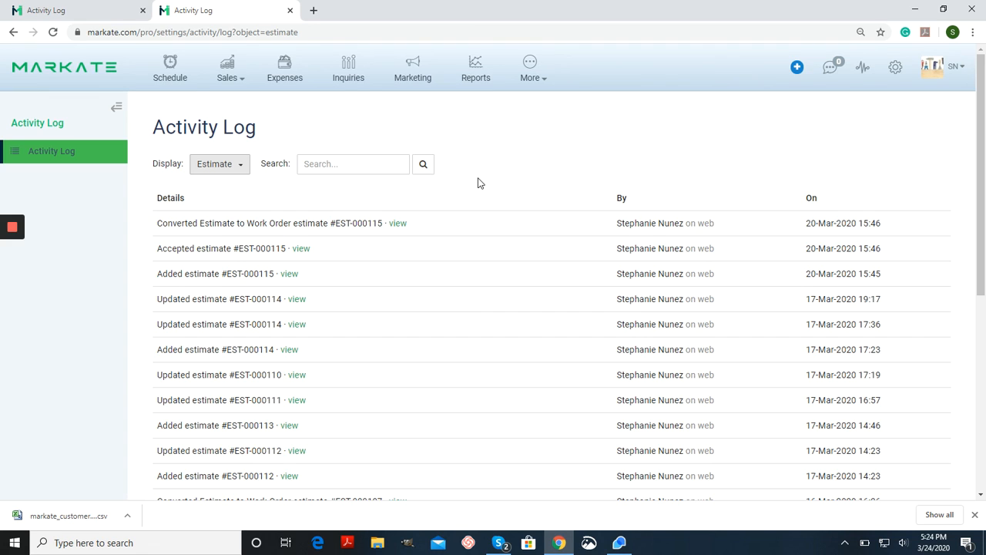
mouse_move(484, 191)
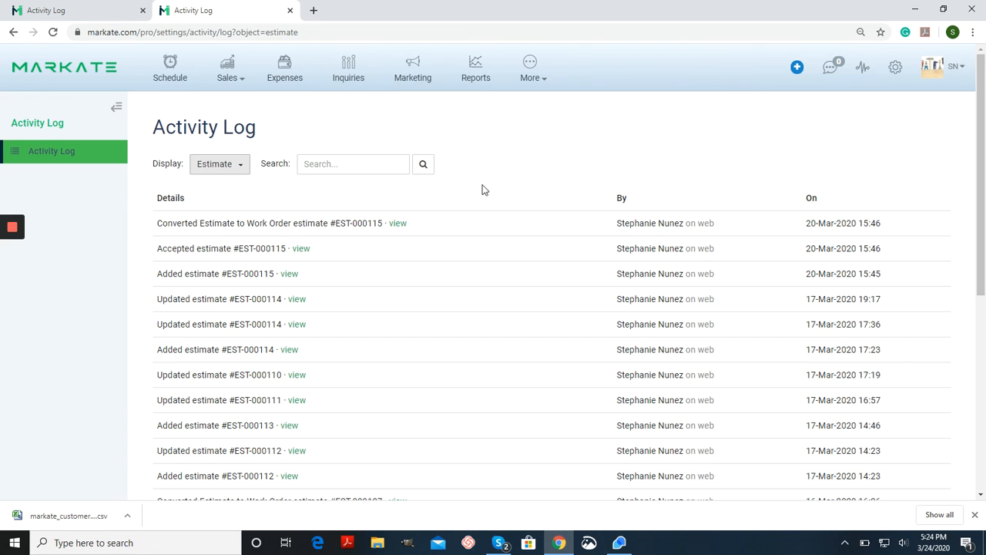